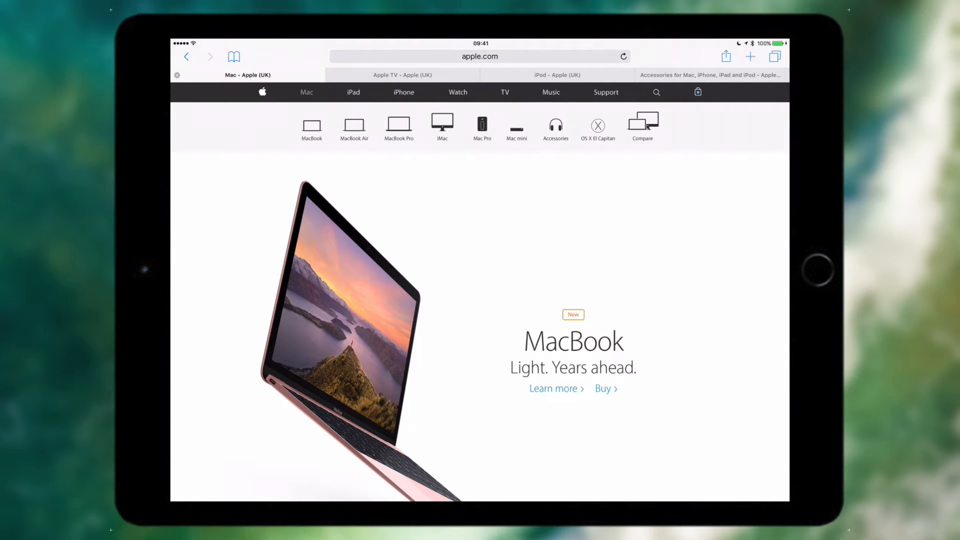
Step: Split Safari into two side-by-side windows, Apple TV on one side and iPod on the other
{"action": "left_click", "coordinate": [710, 75]}
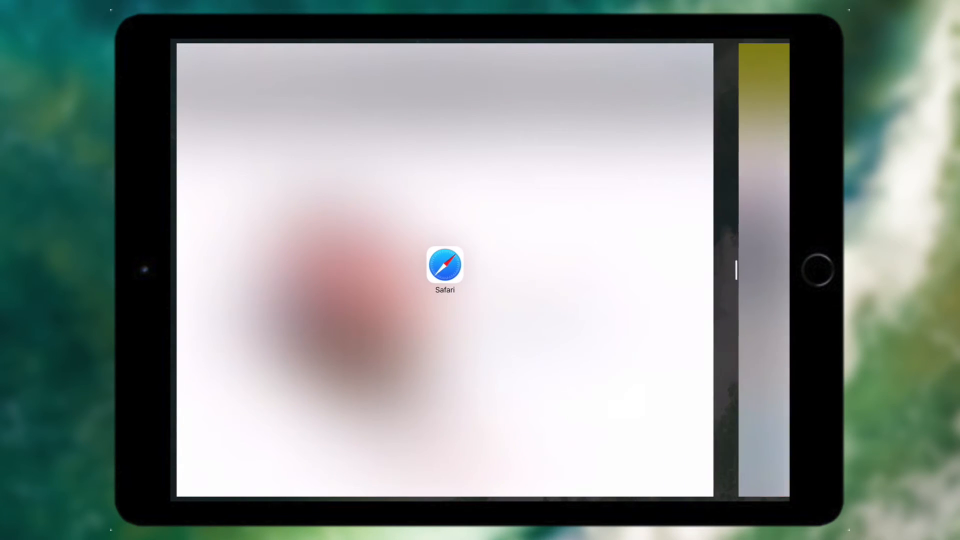
Step: Settle the two windows: Mac and Apple TV tabs left, iPod and Accessories tabs right
{"action": "left_click", "coordinate": [444, 268]}
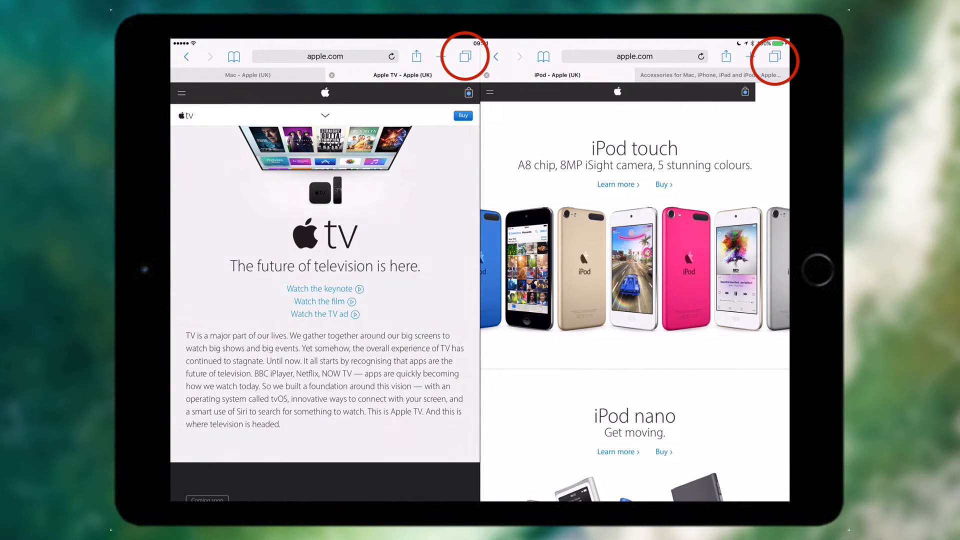
Step: Merge all four apple.com tabs back into one full-screen window showing Apple TV
{"action": "left_click", "coordinate": [774, 56]}
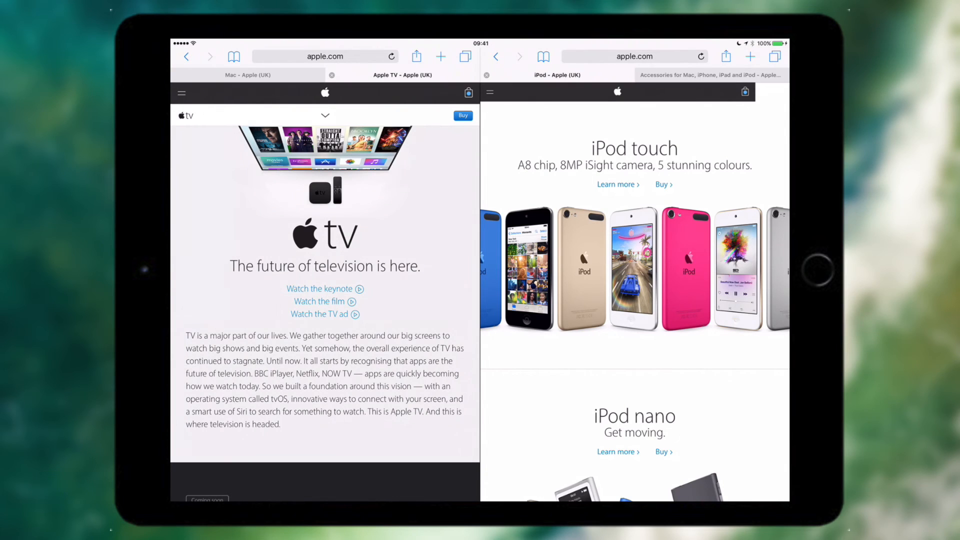
{"action": "left_click", "coordinate": [774, 56]}
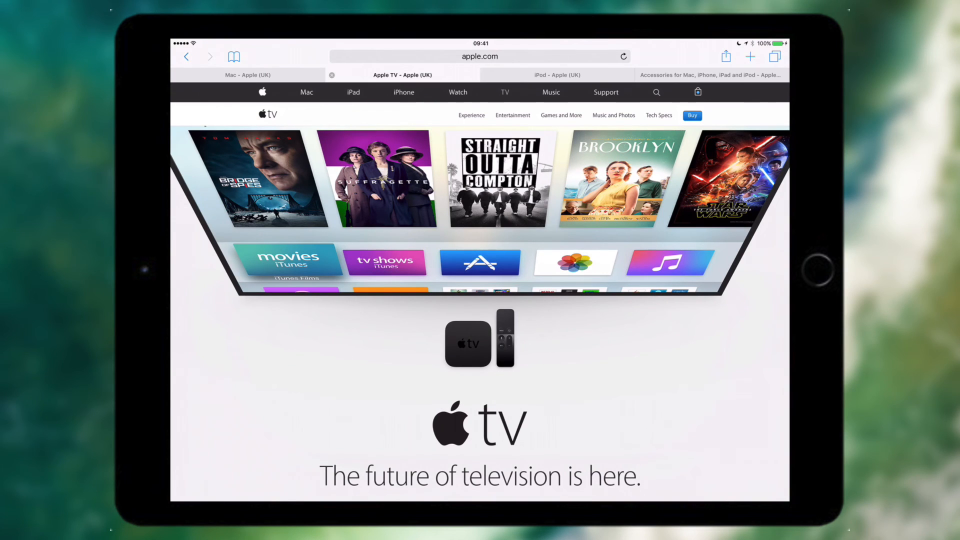
Step: Switch to the Accessories tab and show the tab options menu with Close 4 Tabs
{"action": "left_click", "coordinate": [749, 56]}
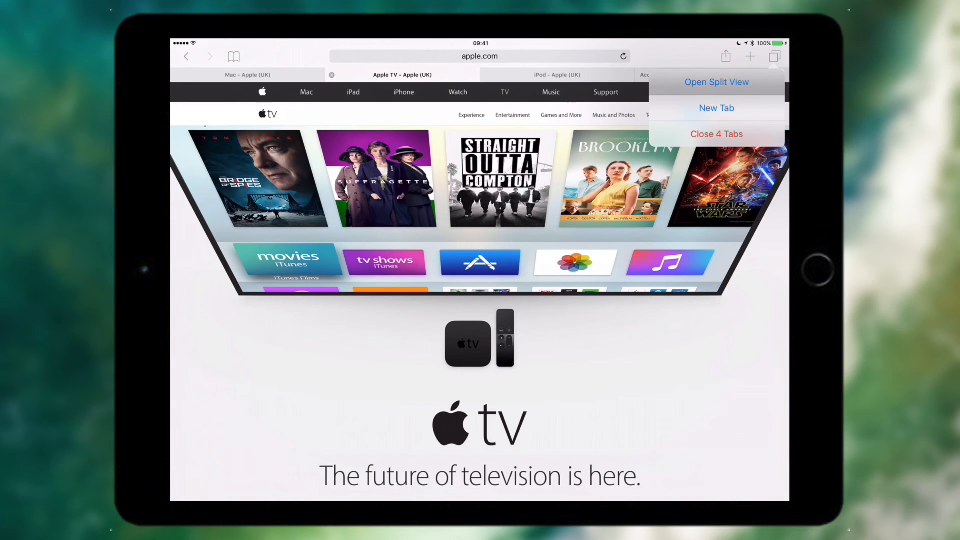
{"action": "left_click", "coordinate": [716, 82]}
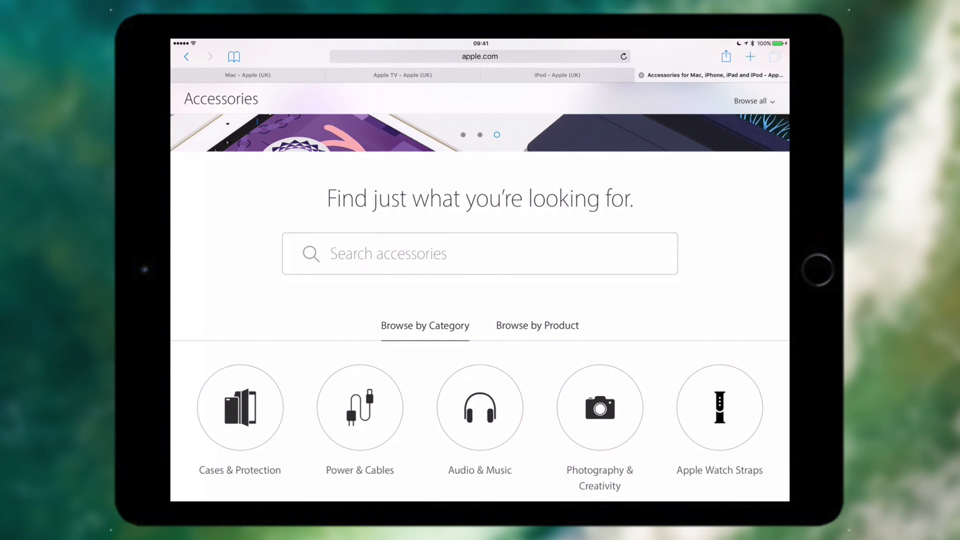
{"action": "left_click", "coordinate": [774, 56]}
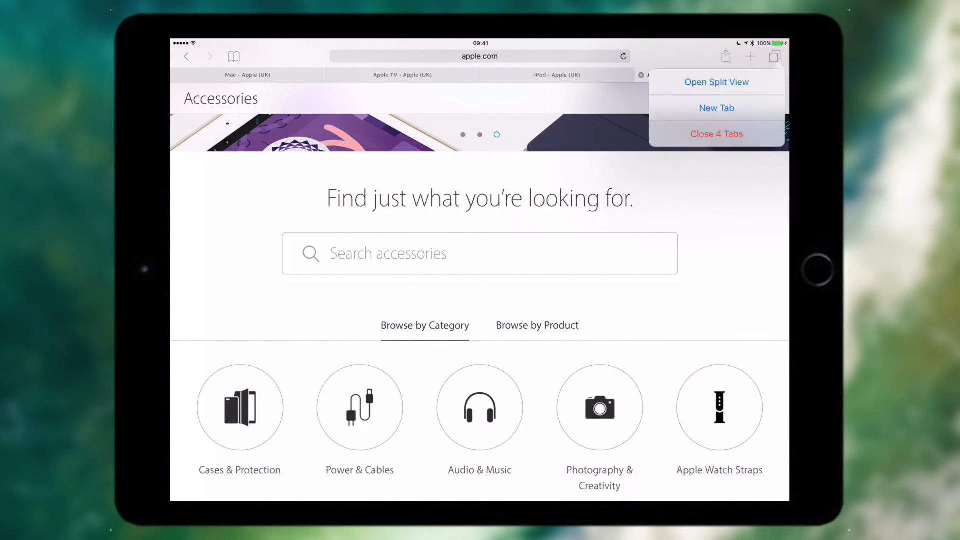